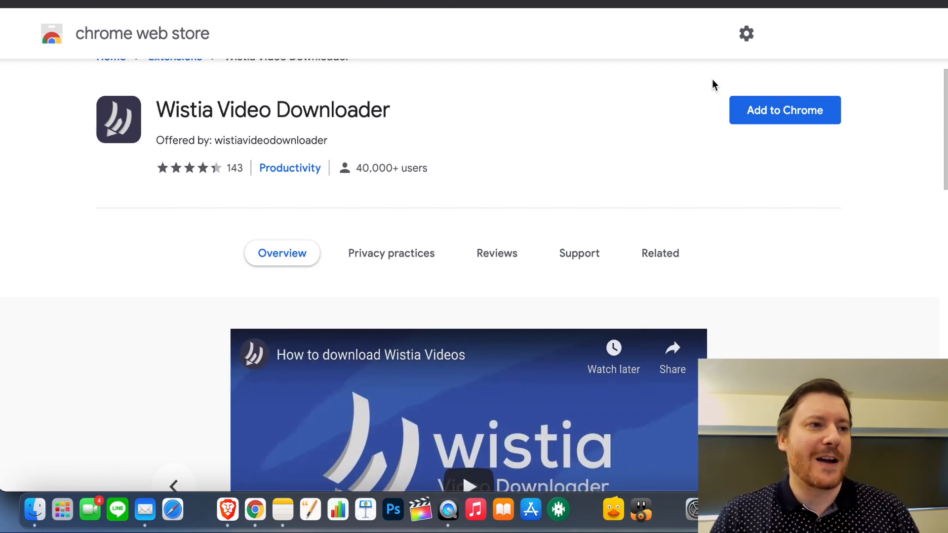
mouse_move(201, 119)
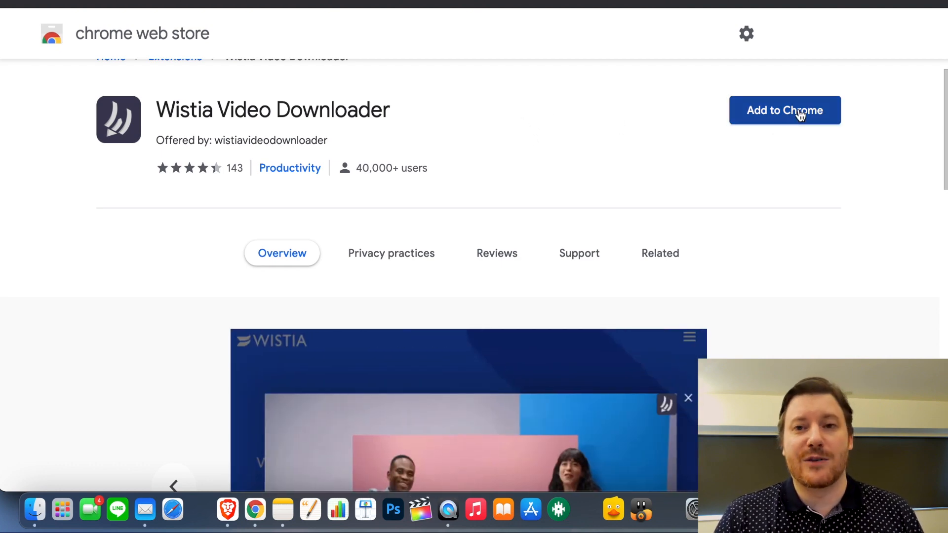
Add the Wistia Video Downloader extension to Chrome from its Web Store listing.
click(785, 111)
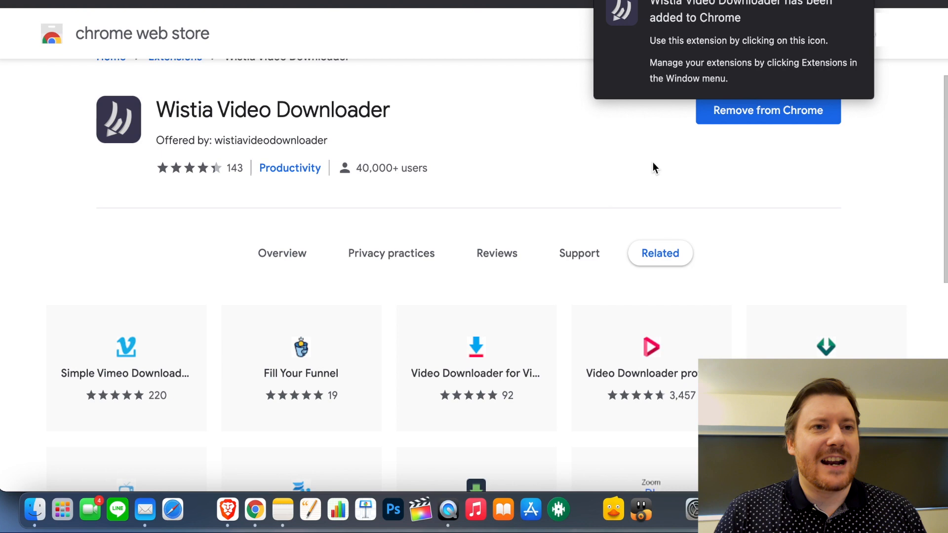
mouse_move(899, 125)
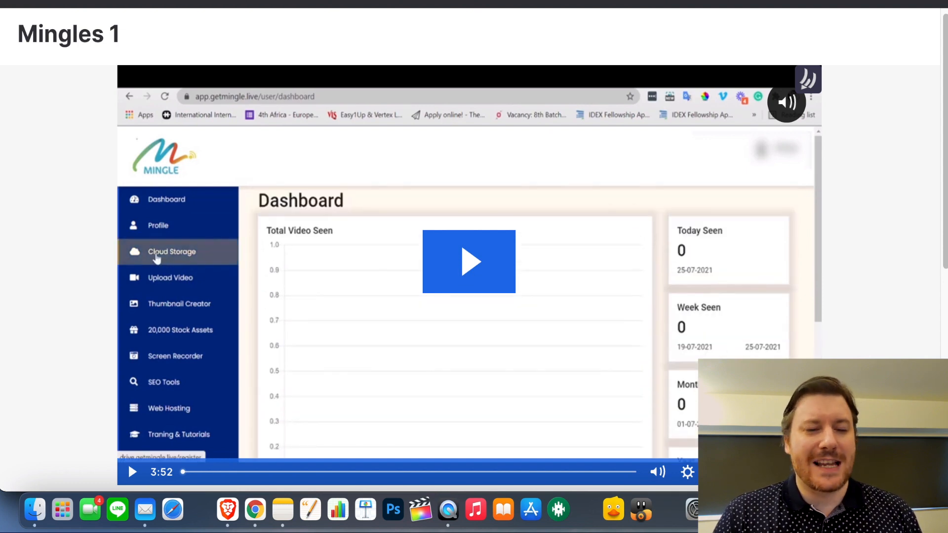
Download the Mingles 1 Wistia video as Mingles Demo.mp4 (12.9 MB) via the extension.
click(171, 252)
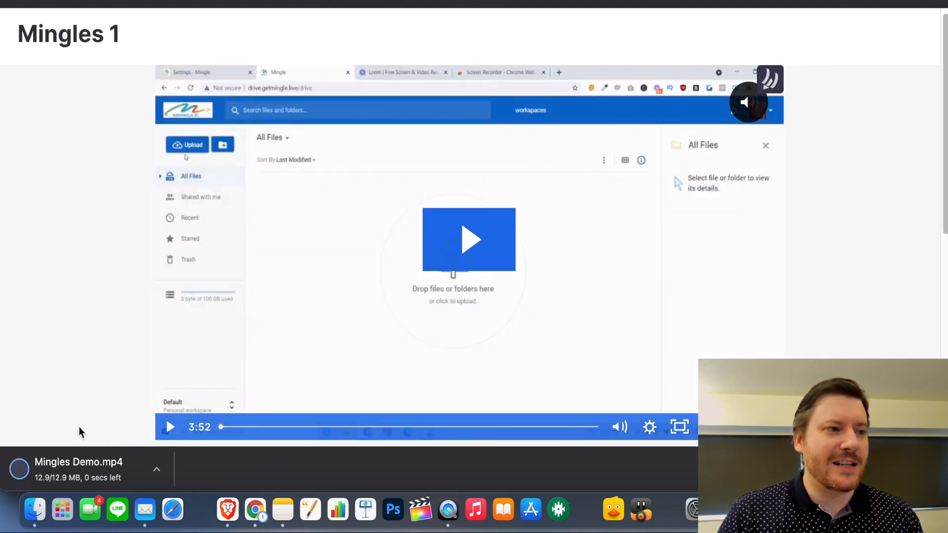
click(188, 145)
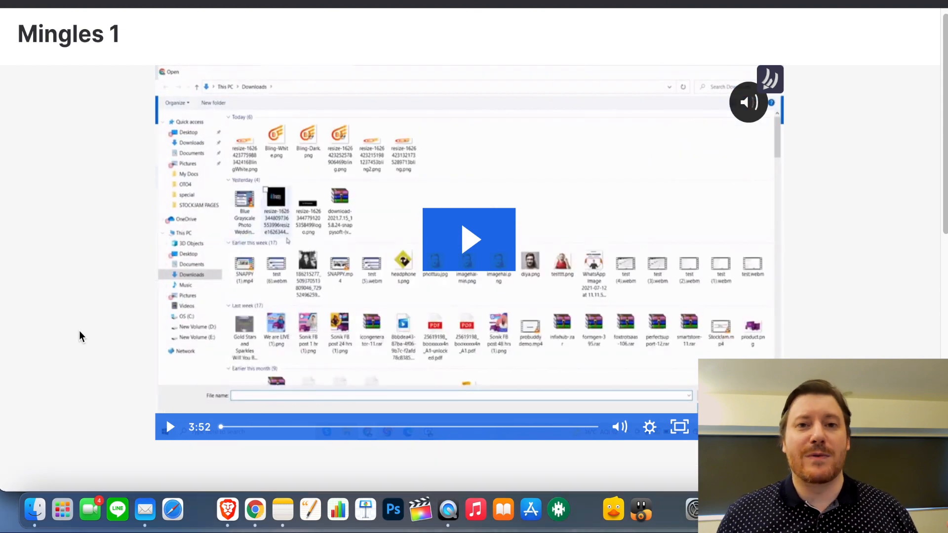